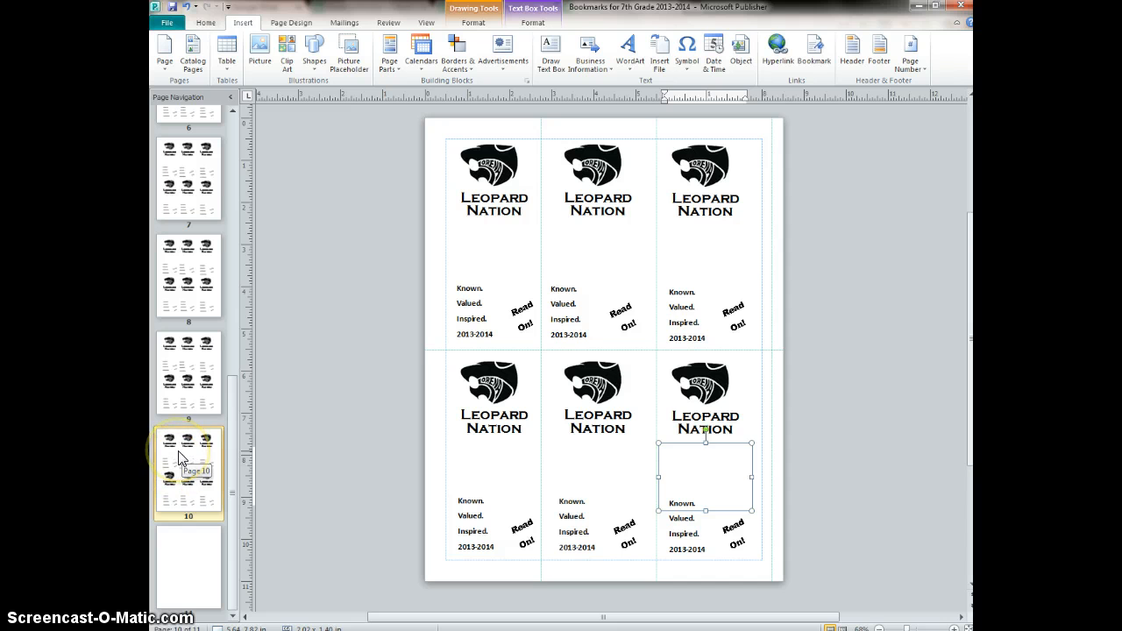
# - Duplicate the page 10 Leopard Nation bookmark sheet to create page 11
pyautogui.rightClick(180, 456)
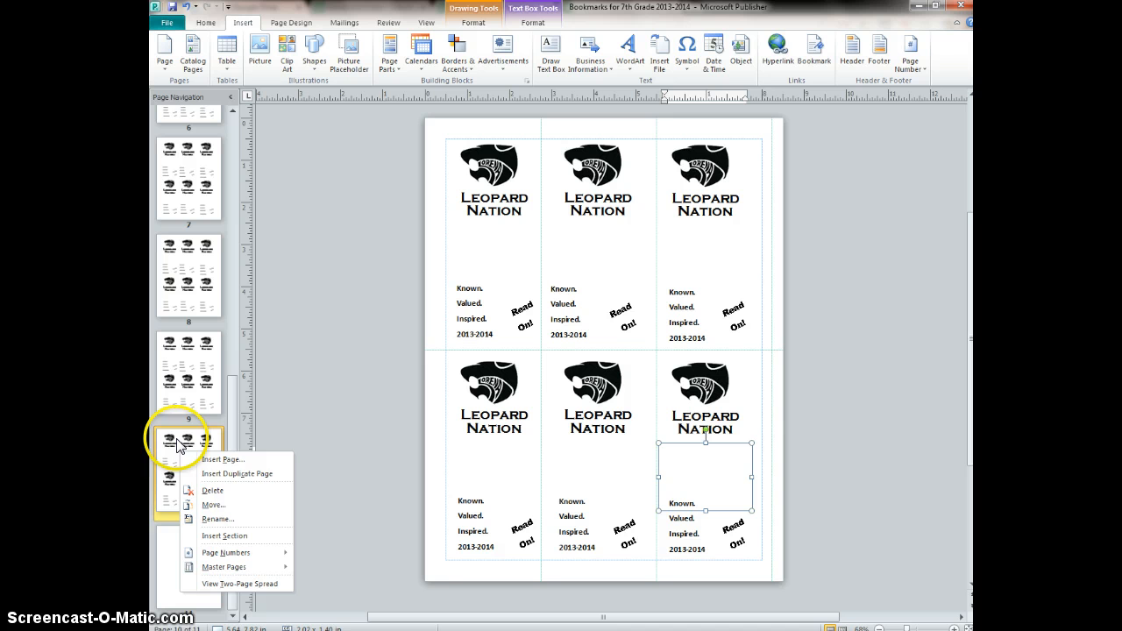
pyautogui.moveTo(219, 473)
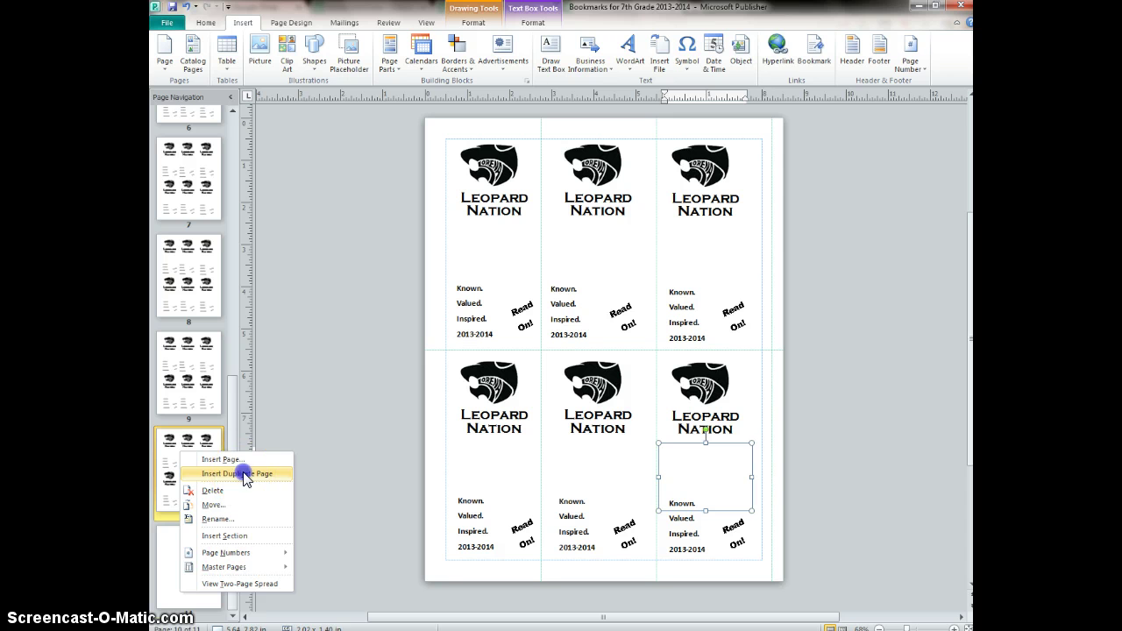
pyautogui.click(241, 474)
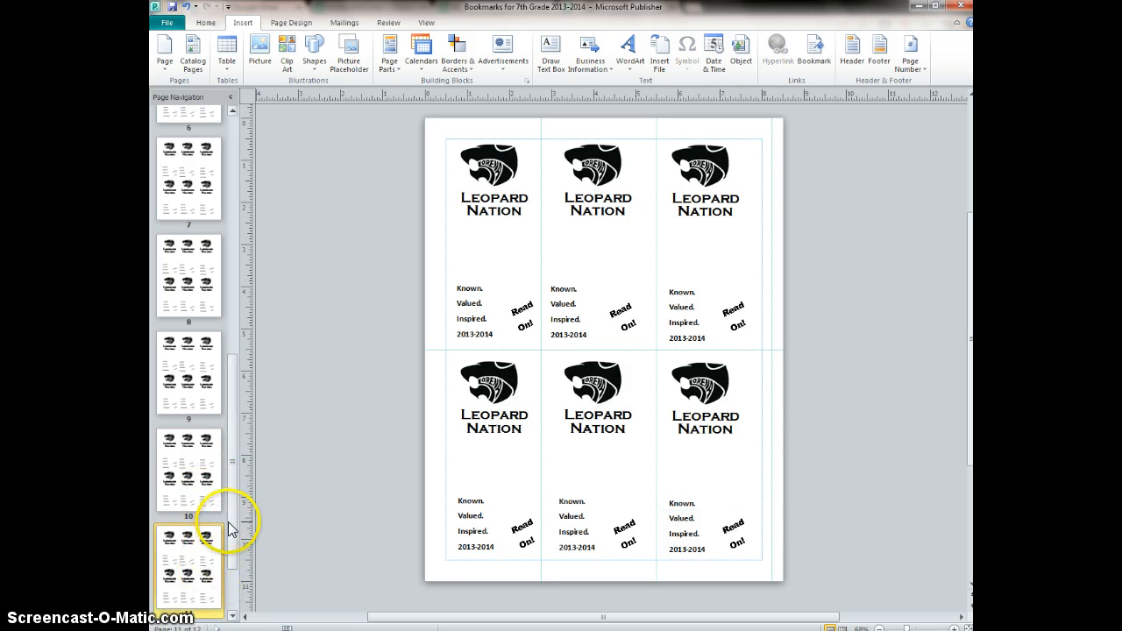